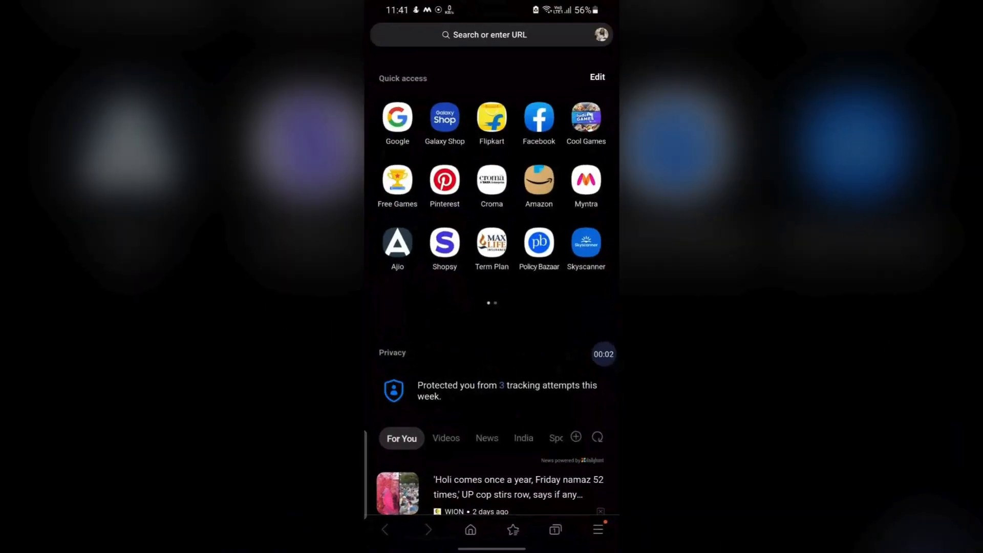
Switch on Block pop-ups in Samsung Internet's Privacy dashboard and return to browser Settings
left_click(598, 529)
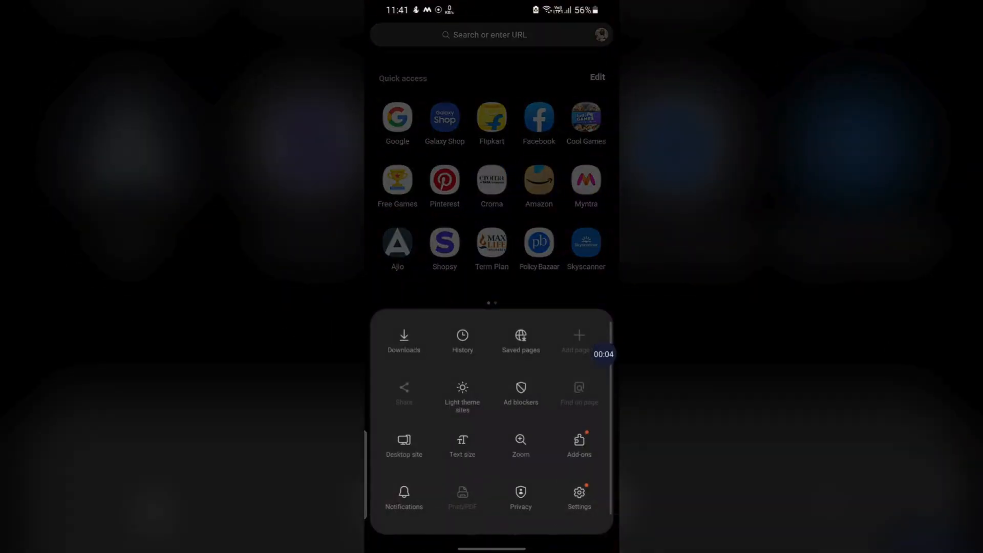
left_click(579, 492)
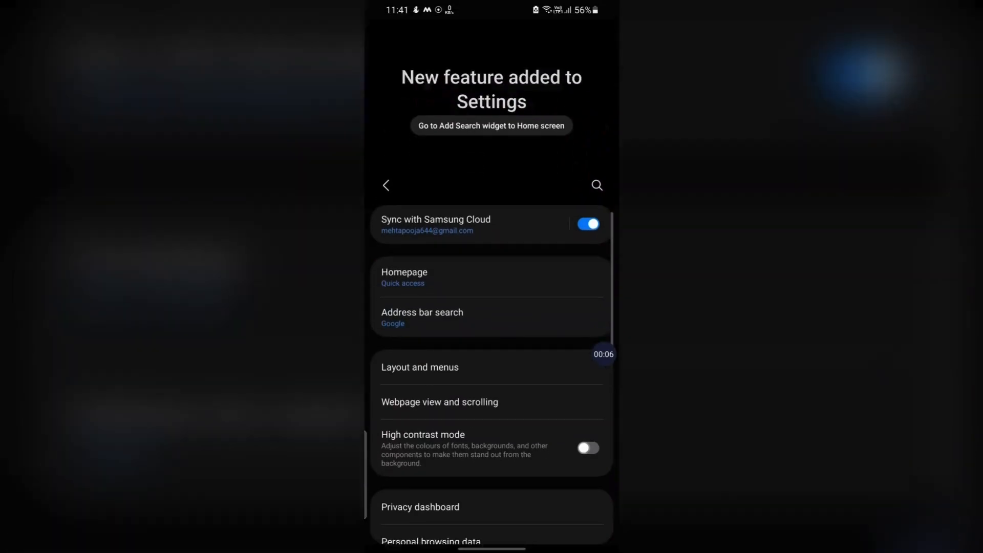
left_click(419, 506)
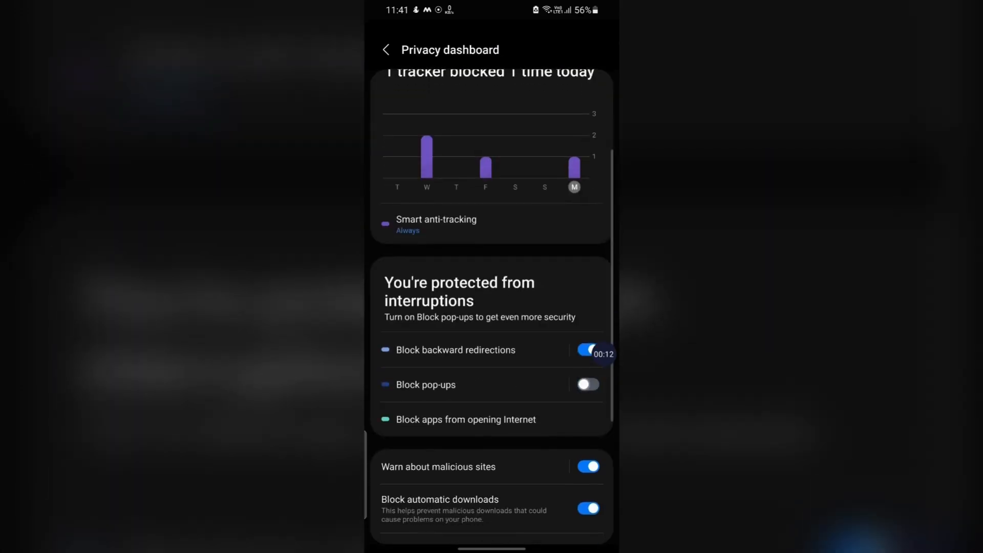
left_click(588, 384)
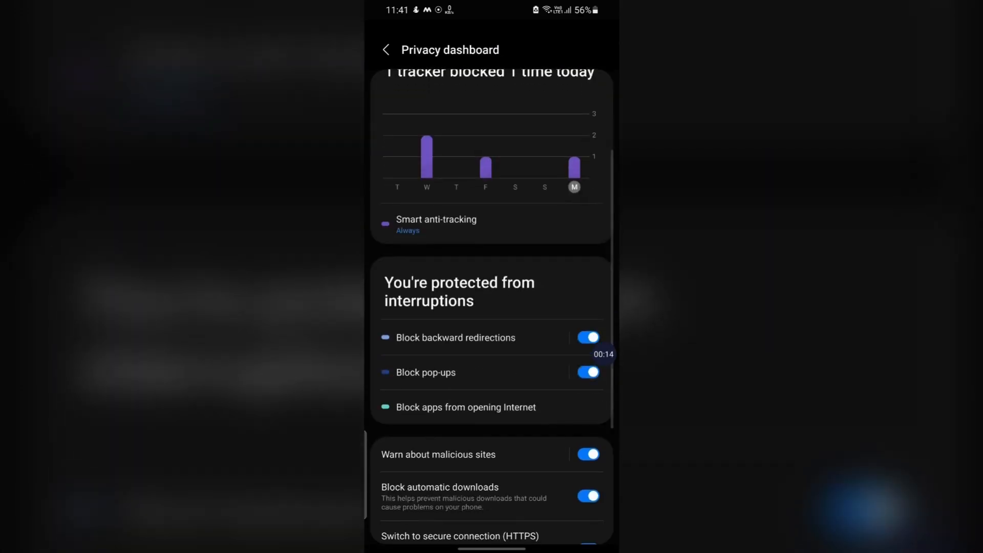
left_click(386, 49)
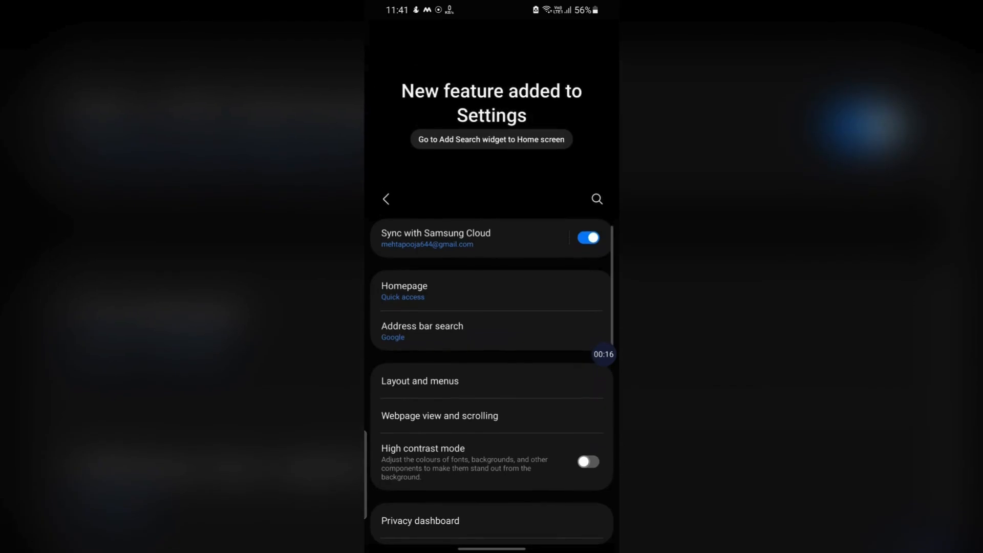
Leave Samsung Internet's settings for its home page, ending in the Google apps folder with Chrome
left_click(386, 199)
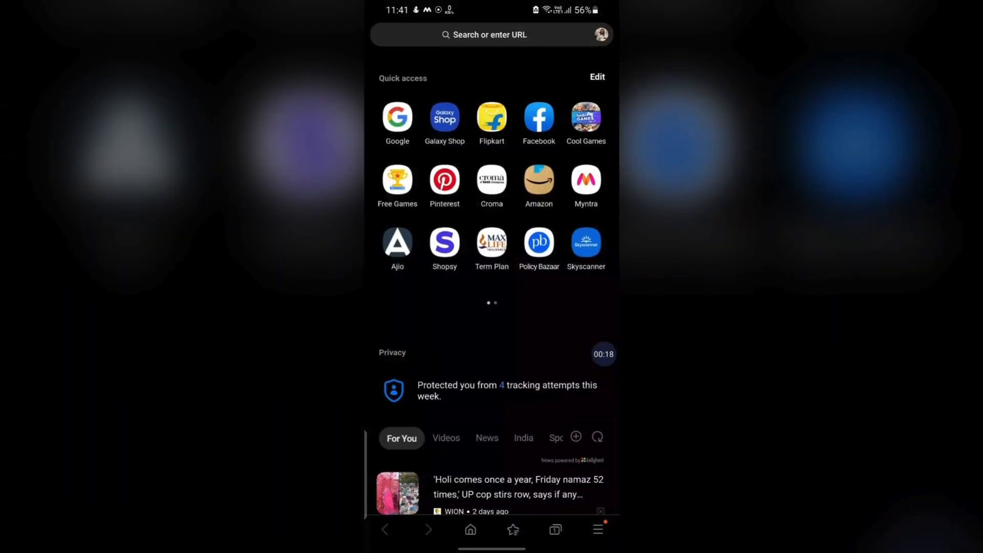
left_click(597, 529)
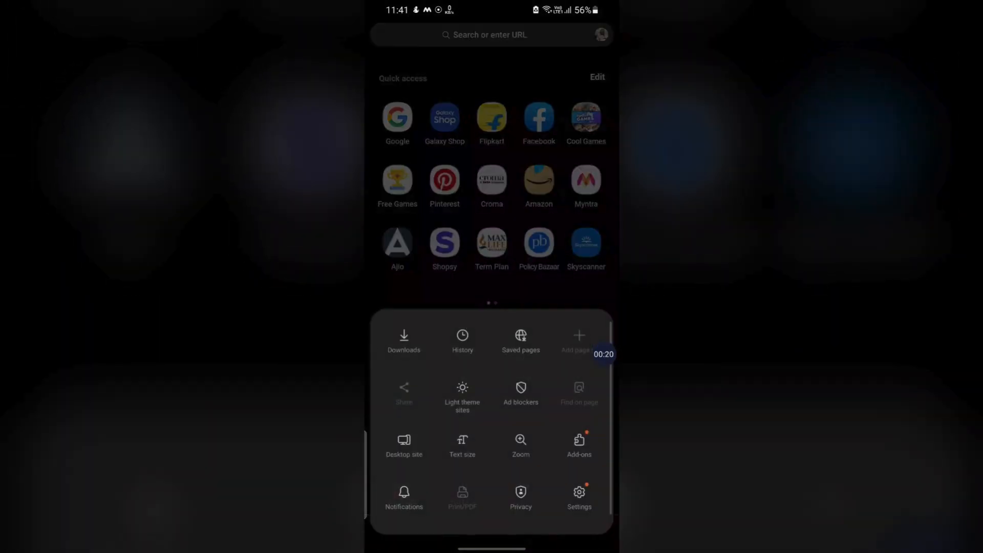
left_click(521, 392)
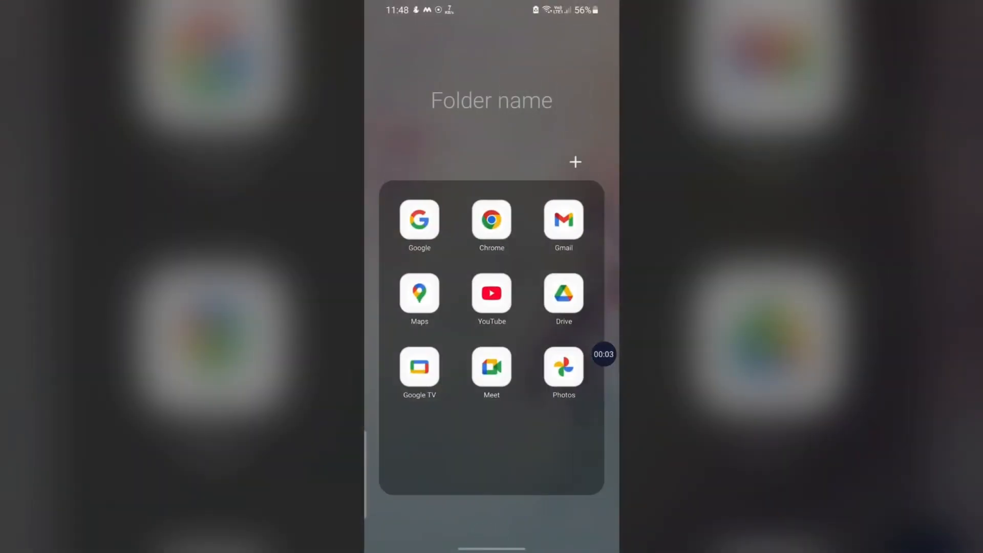
Launch Chrome and confirm Site settings show Pop-ups and redirects as Blocked
left_click(491, 219)
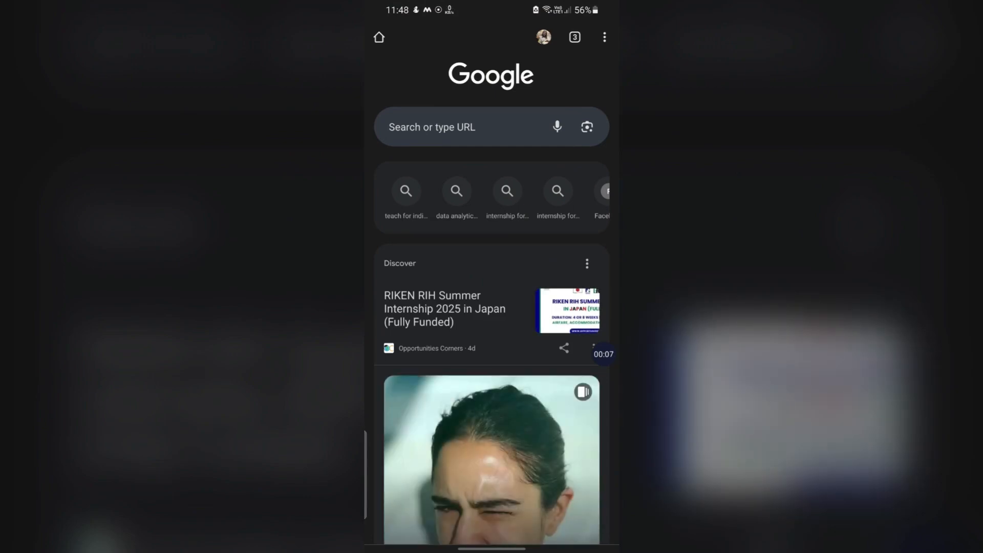
left_click(603, 36)
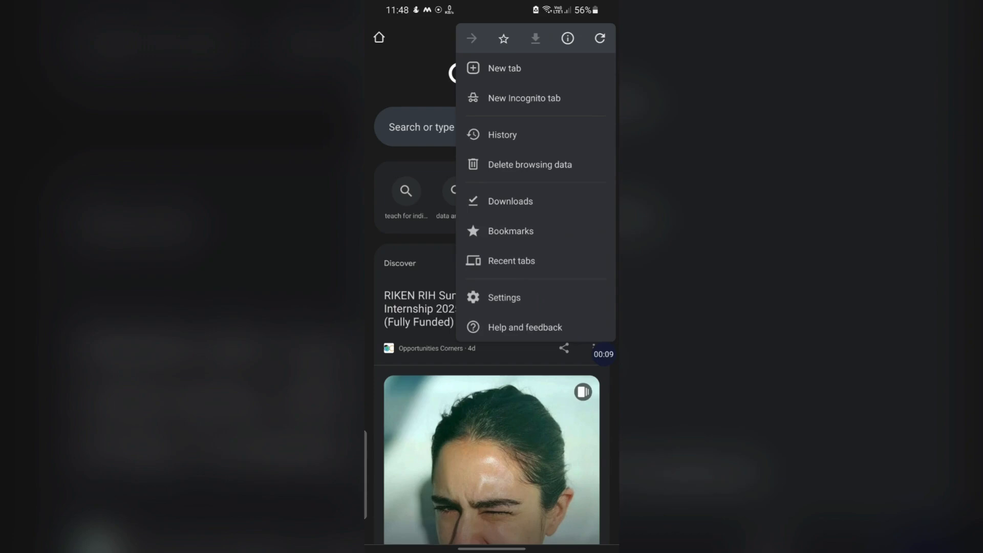
left_click(504, 297)
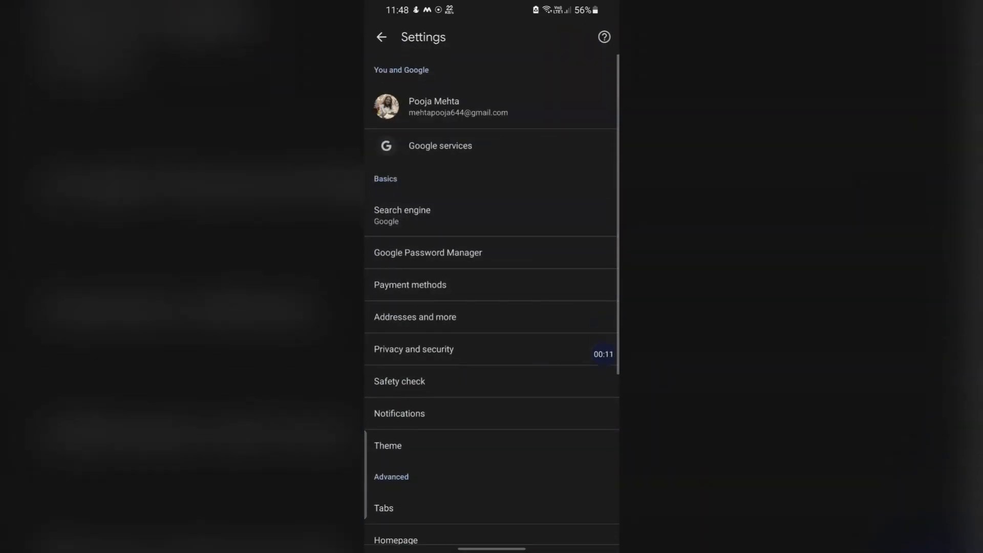
scroll("down", 3)
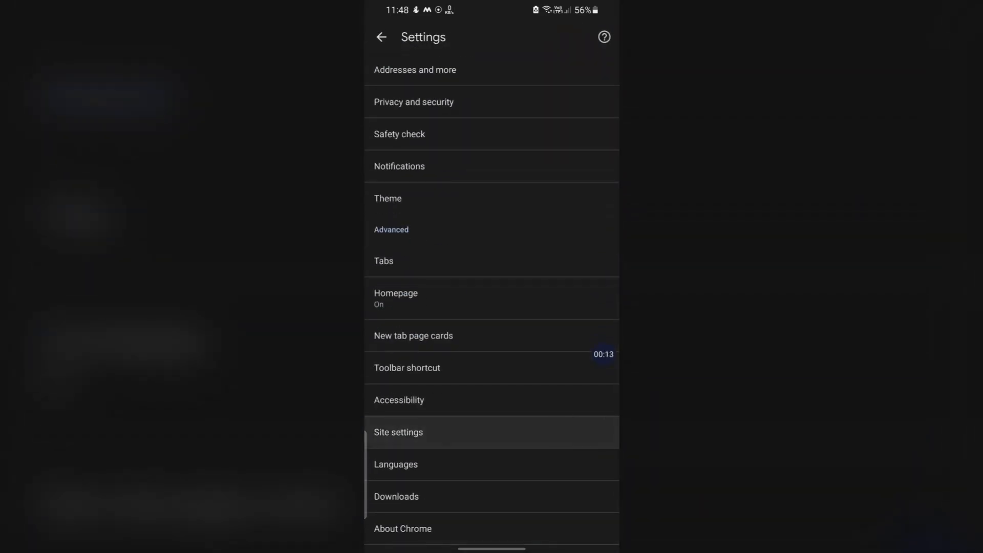
left_click(399, 432)
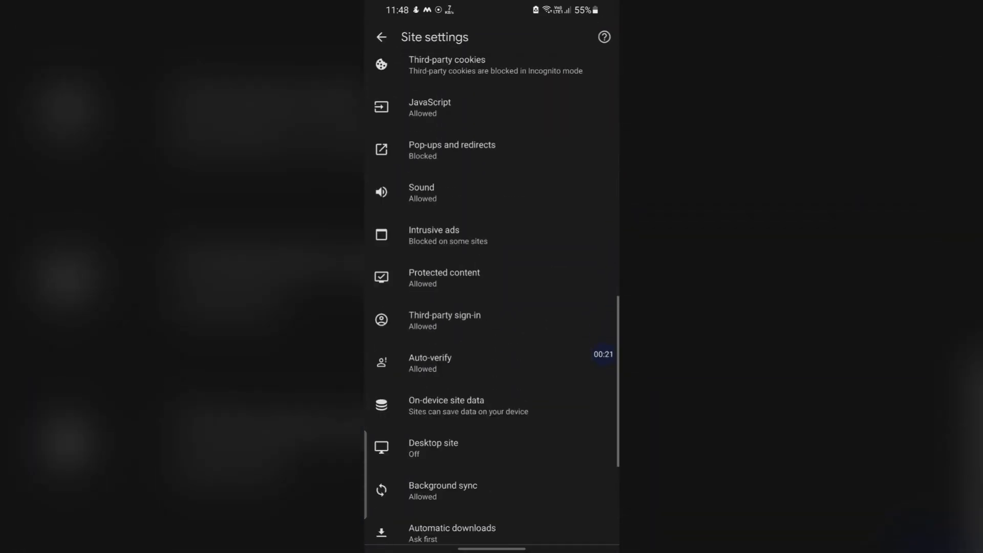
left_click(452, 149)
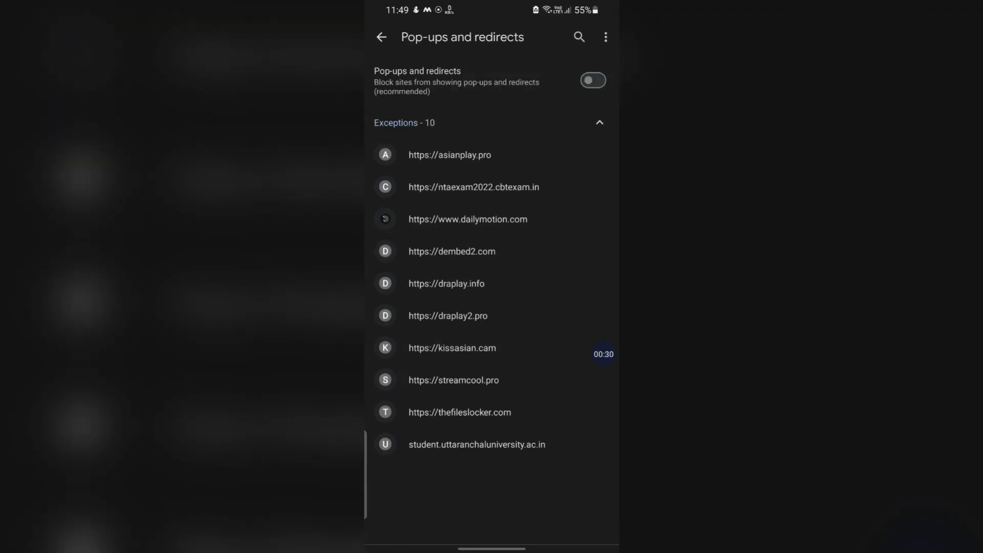
left_click(382, 36)
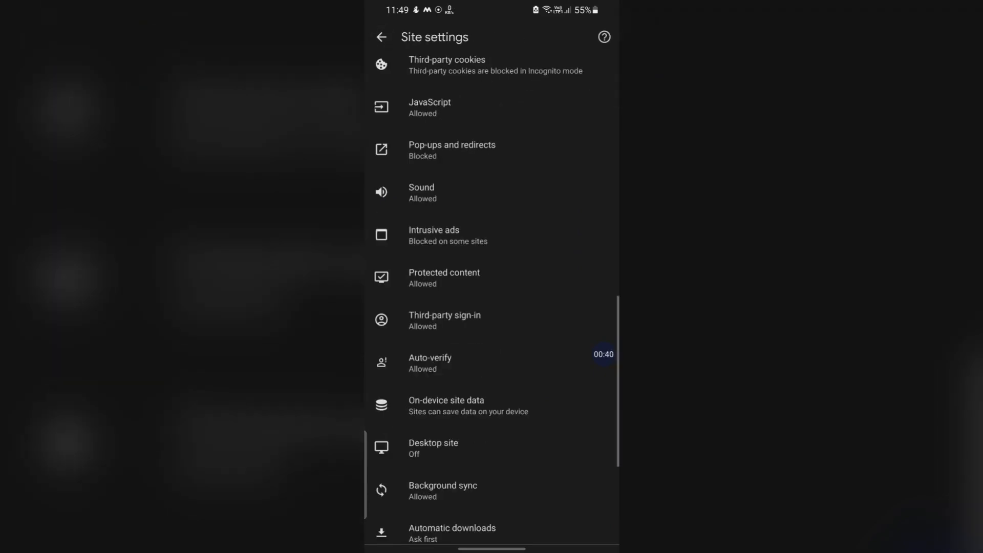
scroll("down", 3)
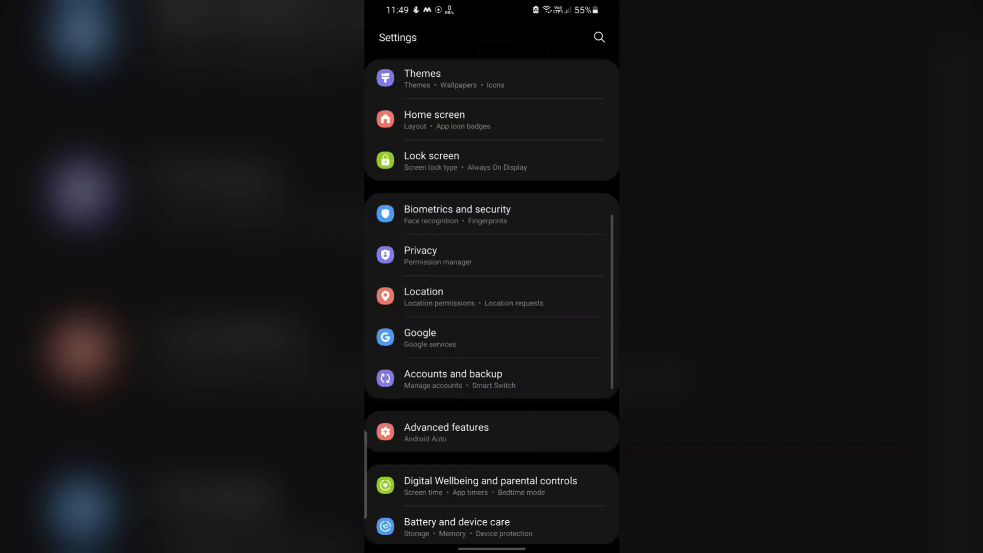
Open the Amazon app's App info page under Settings > Apps to review permissions and notifications
scroll("down", 3)
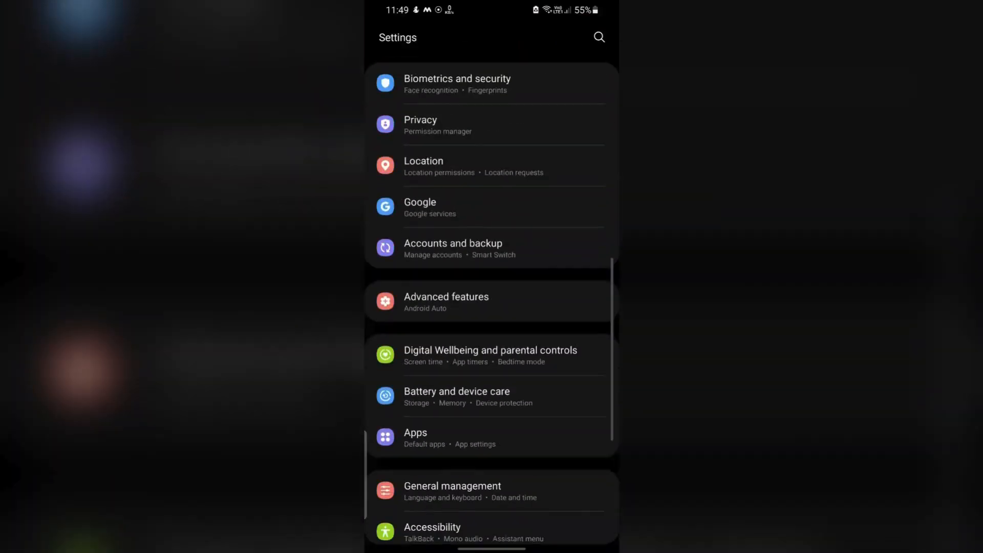
left_click(415, 436)
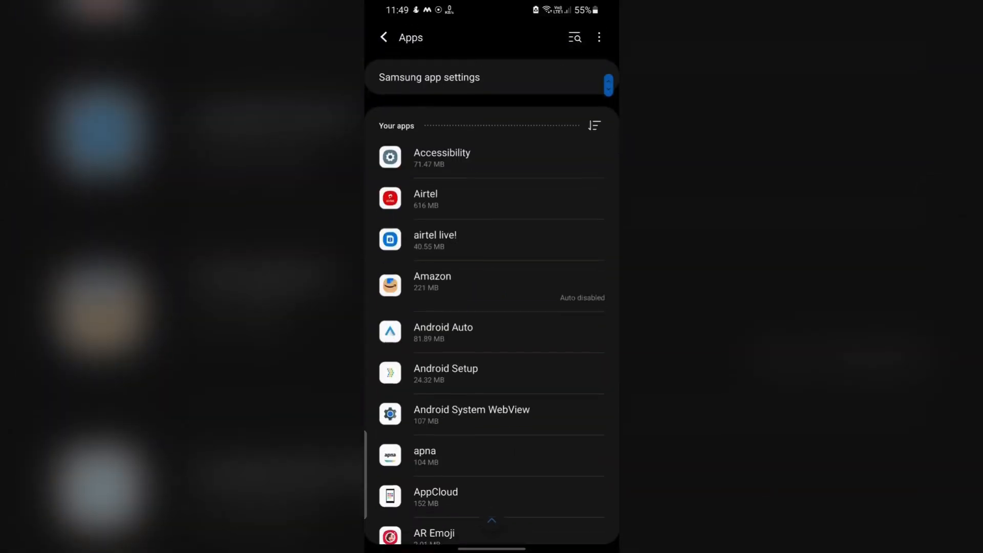
left_click(432, 281)
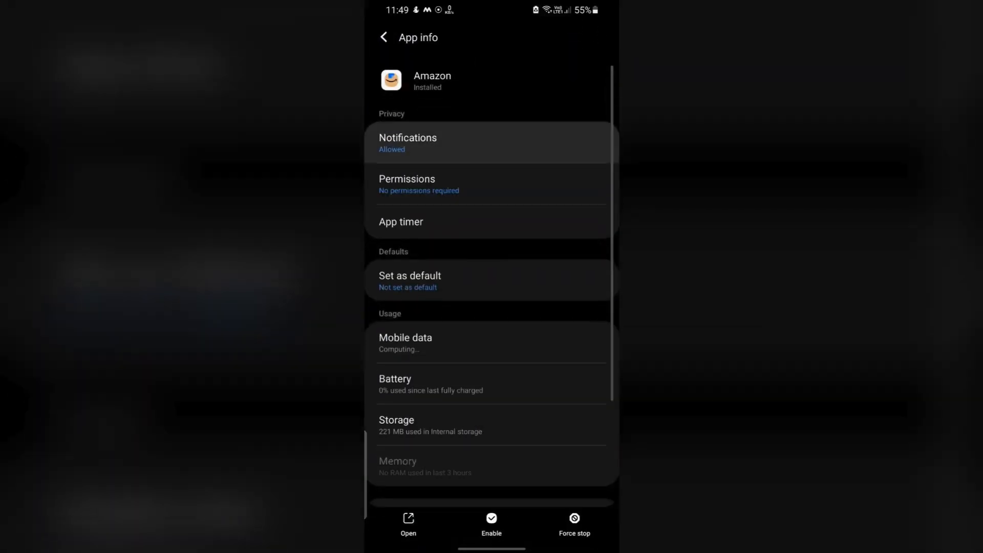
left_click(407, 142)
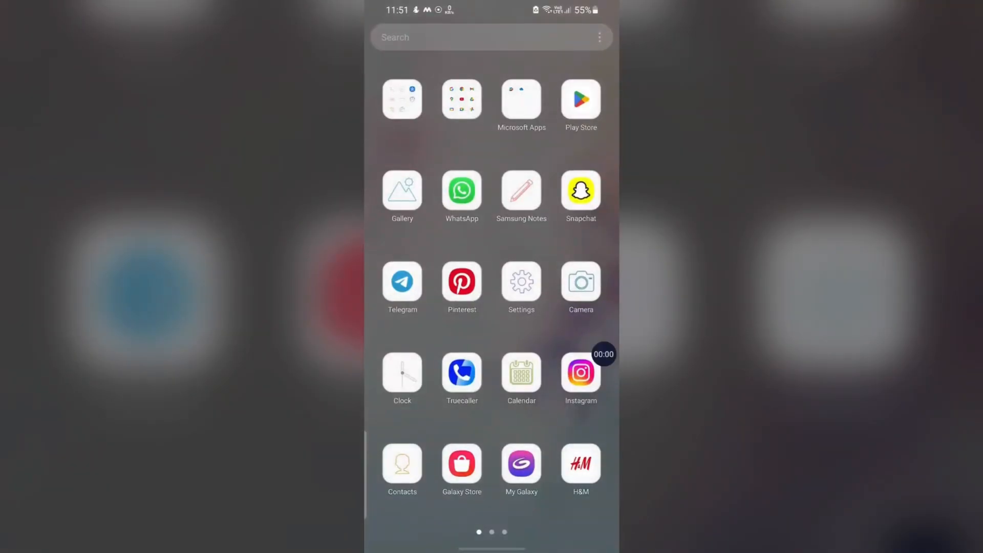
left_click(521, 281)
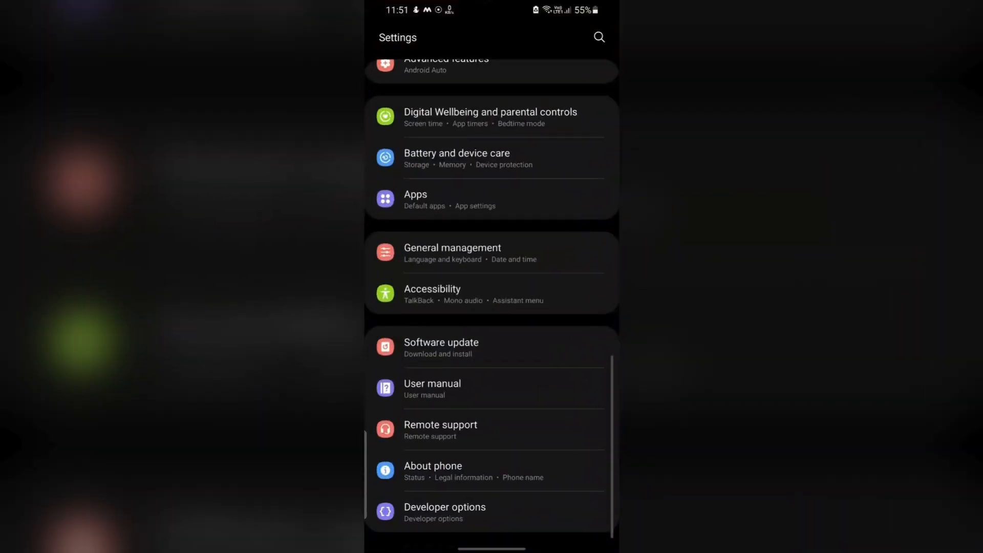
left_click(415, 194)
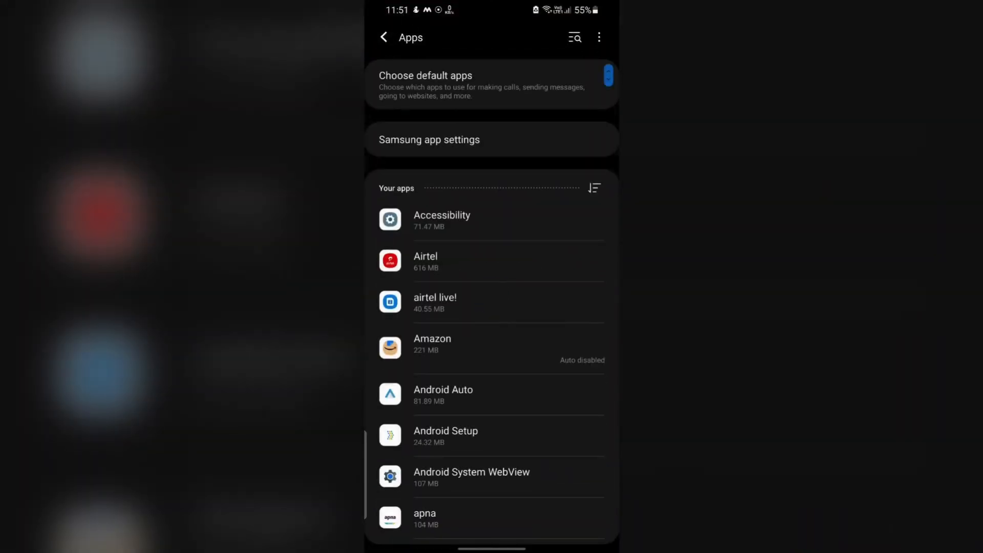
left_click(599, 37)
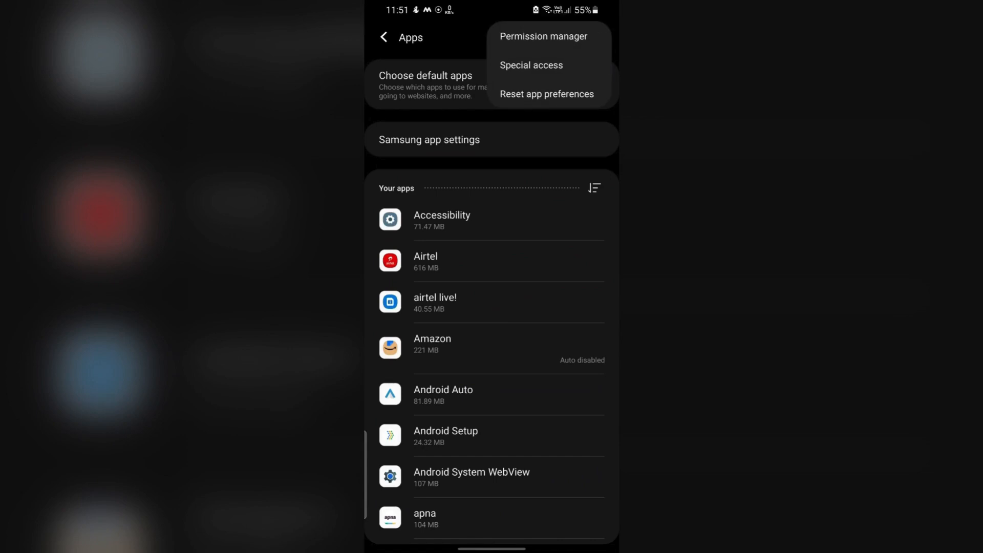
left_click(530, 65)
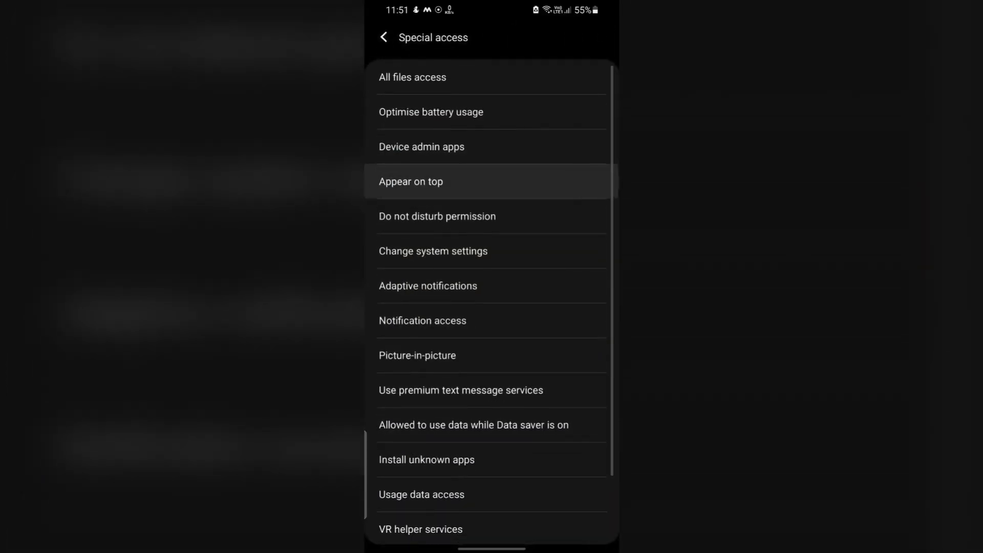
left_click(410, 181)
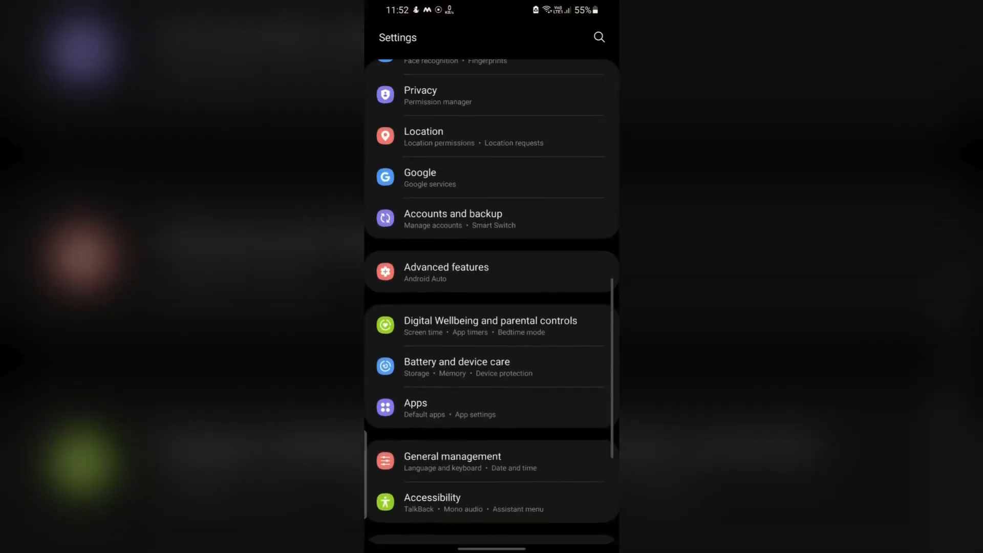
left_click(421, 95)
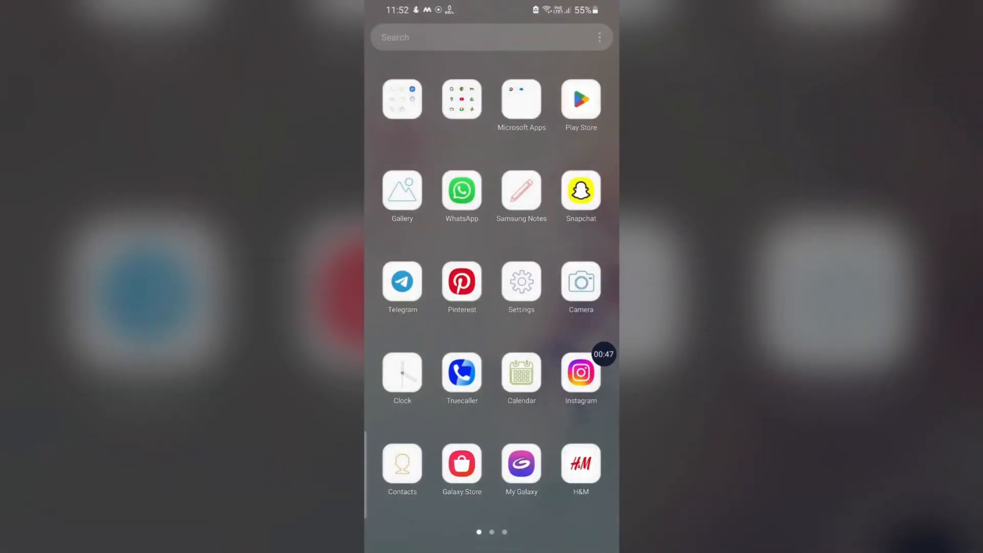
Select Private DNS provider hostname under More connection settings and enter dns.adguard.com
left_click(521, 282)
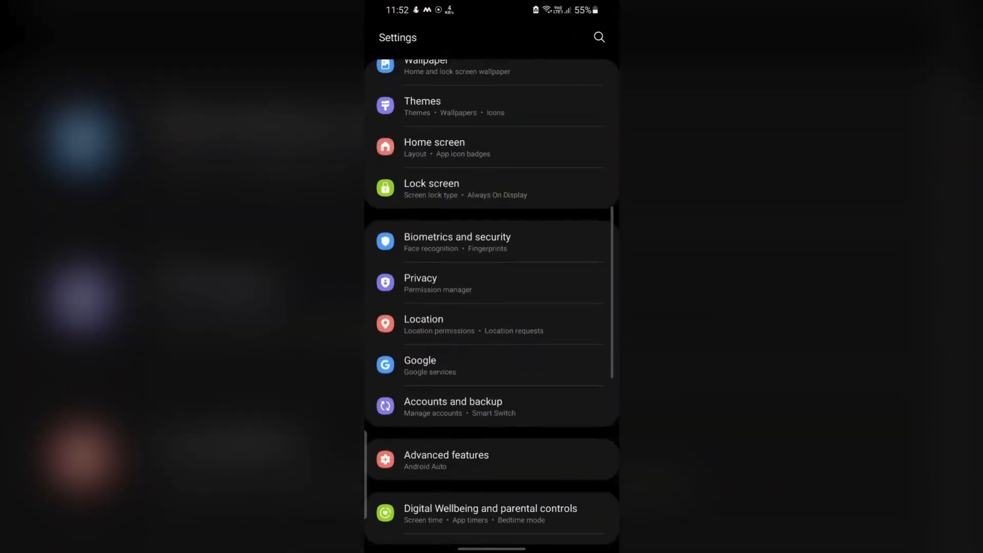
scroll("down", 3)
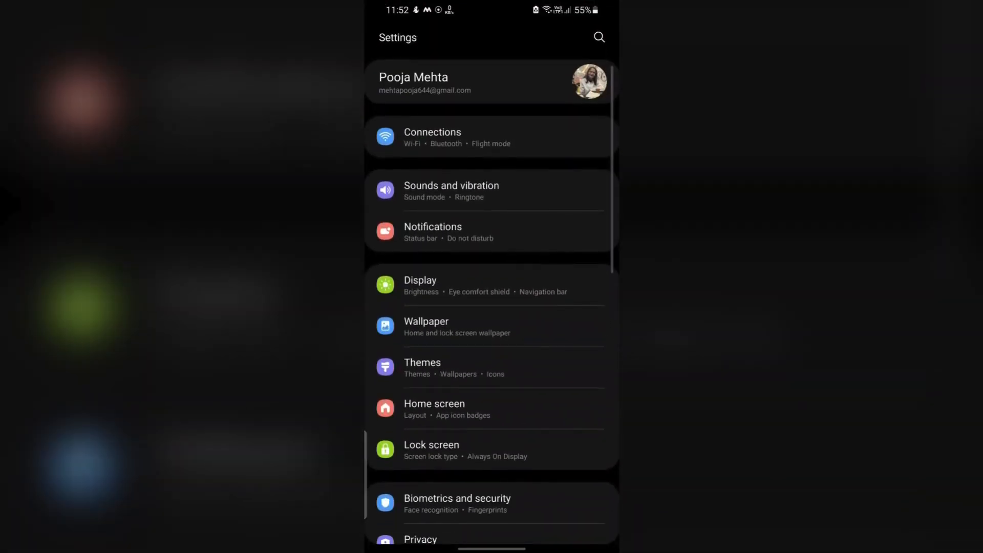
left_click(432, 137)
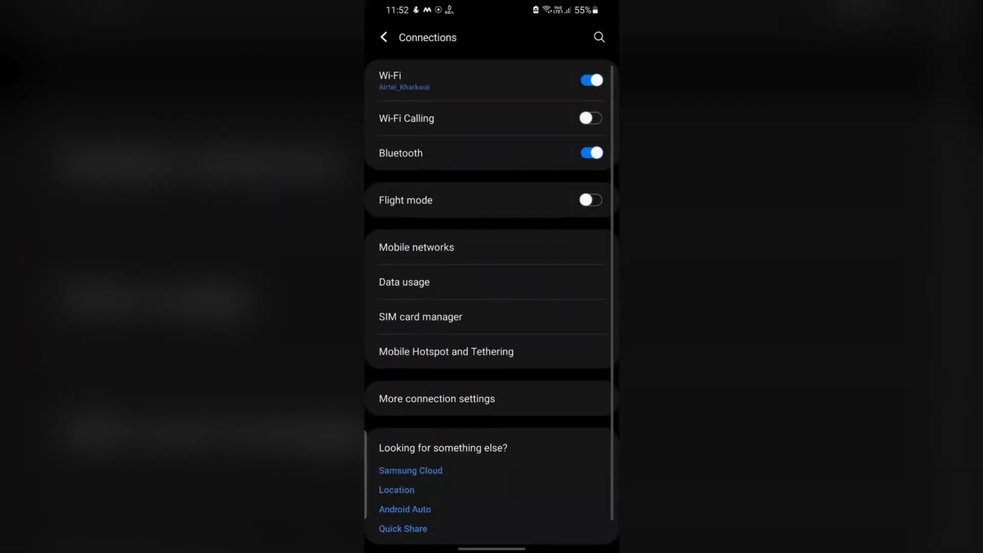
left_click(437, 399)
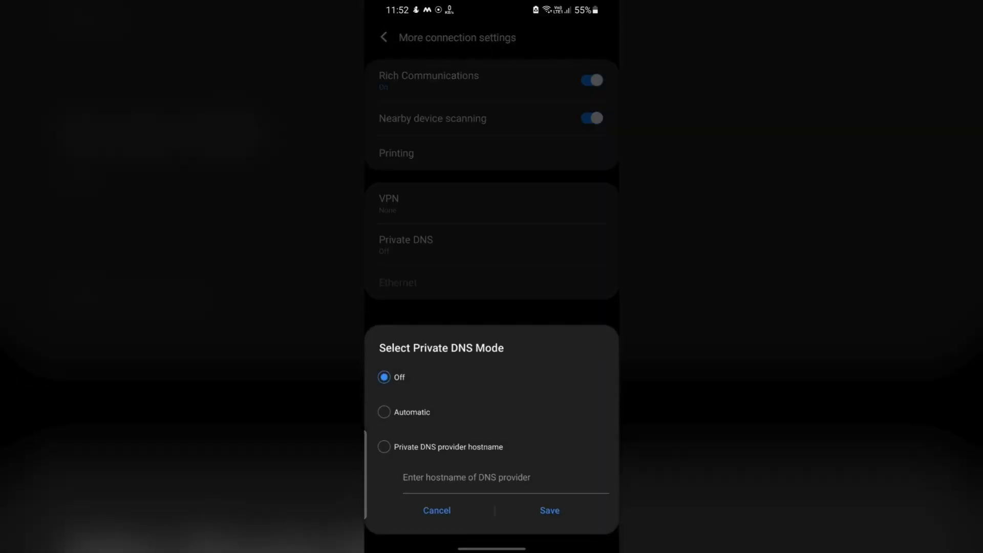
left_click(383, 447)
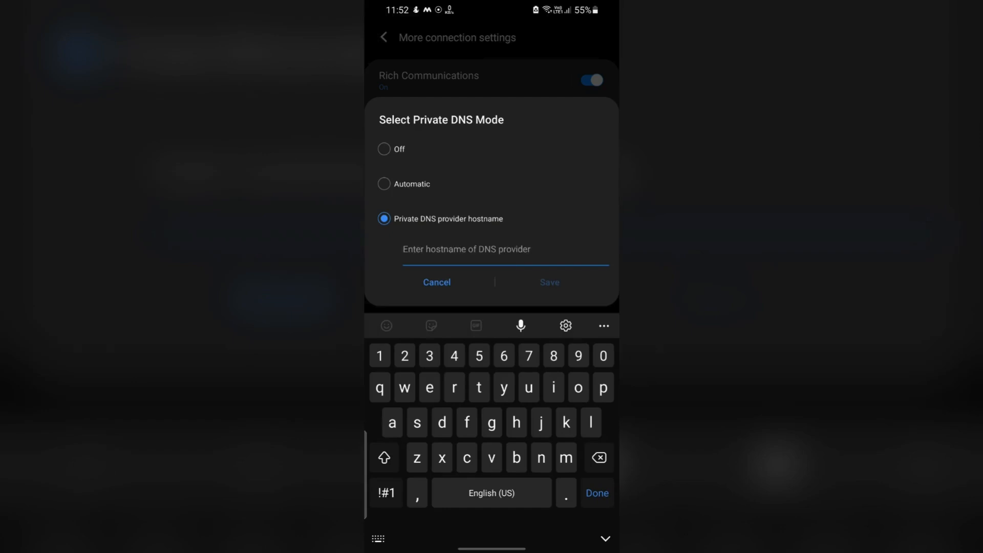
type("dns.adguard")
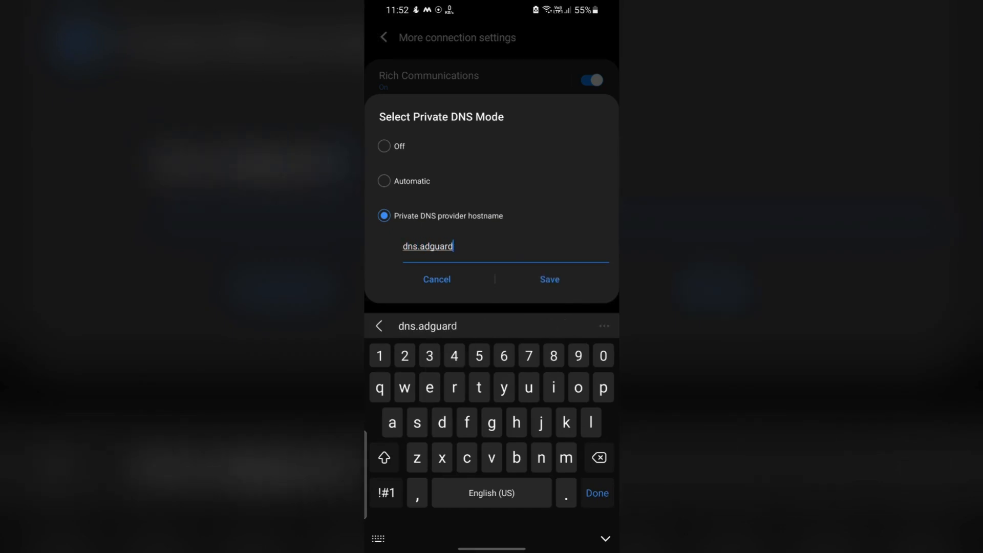
type(".com")
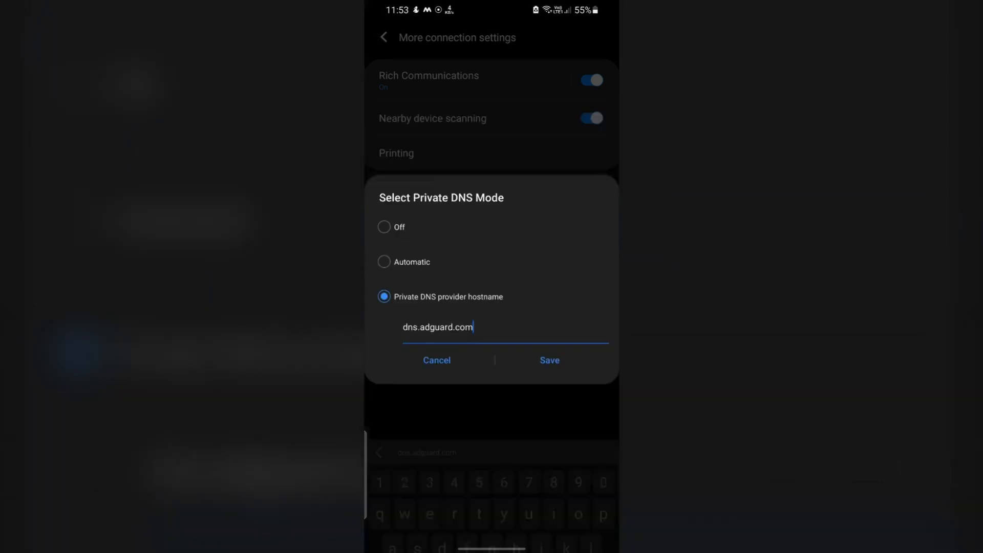